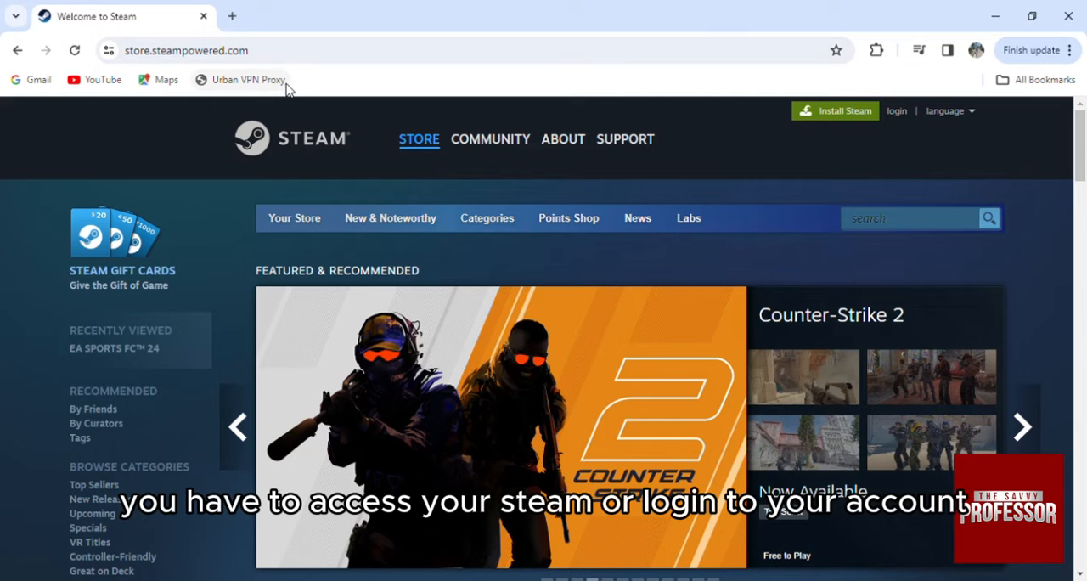
{"action": "mouse_move", "coordinate": [888, 133]}
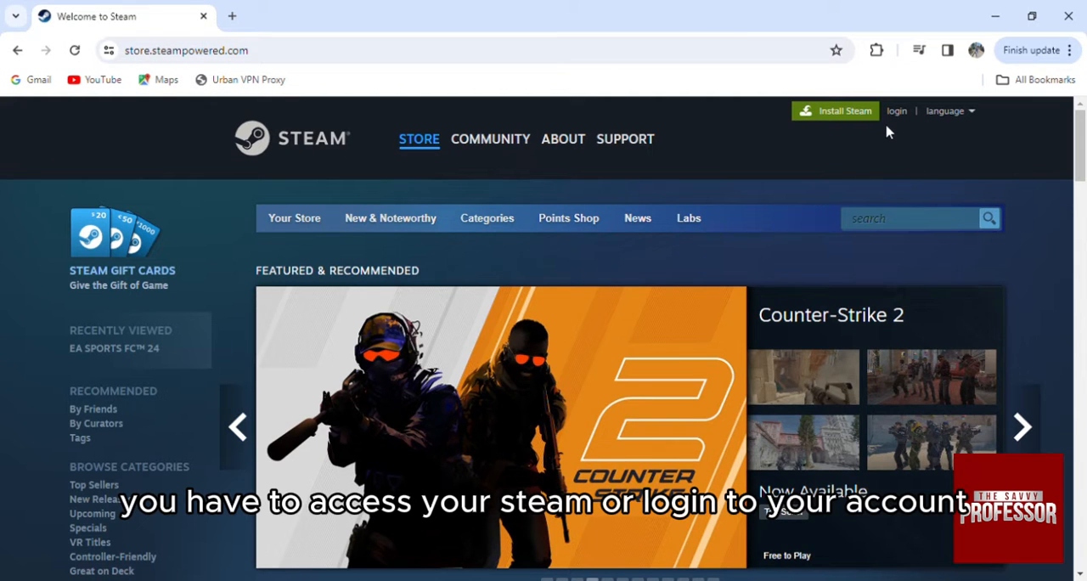
Search Google for 'vanilla gift card' in a new tab and show its image results.
{"action": "left_click", "coordinate": [421, 16]}
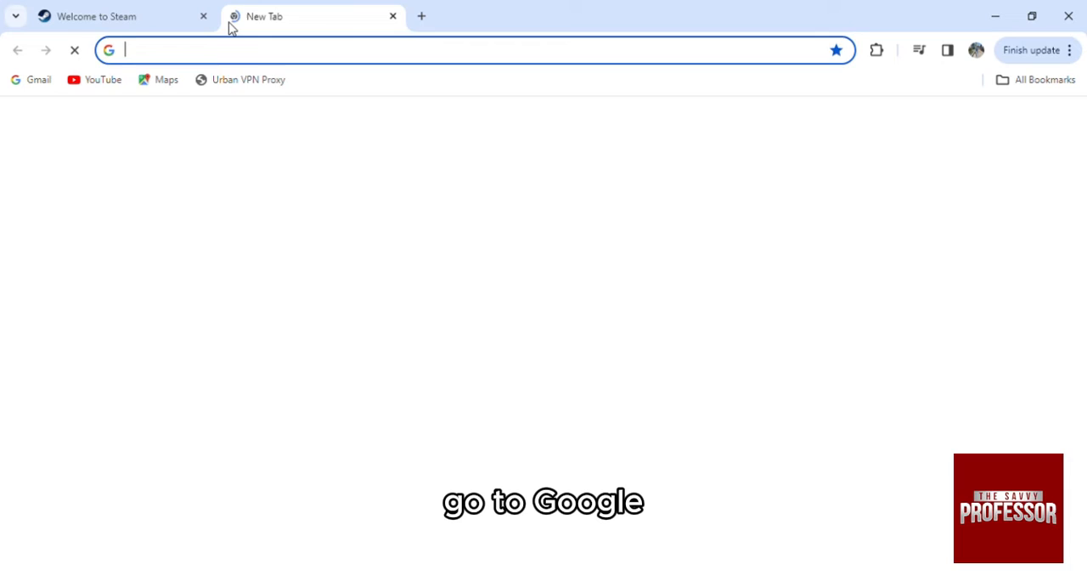
{"action": "type", "text": "google.com"}
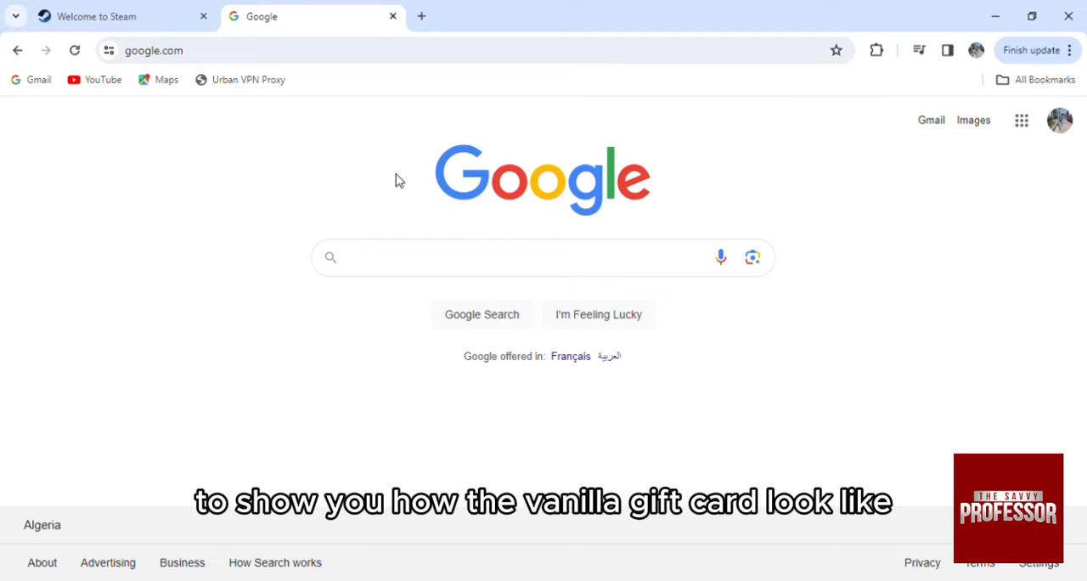
{"action": "type", "text": "vanill"}
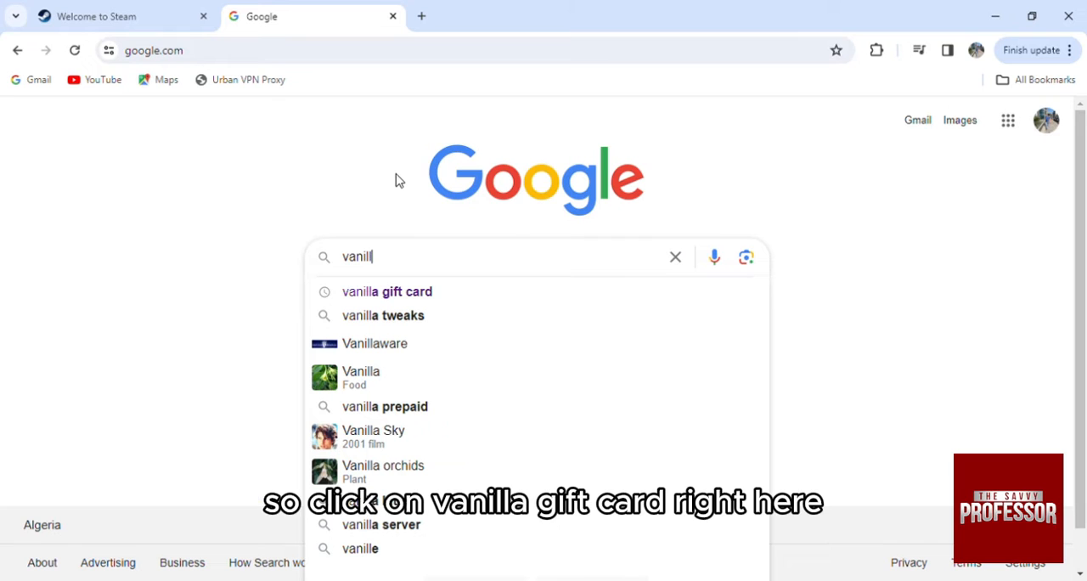
{"action": "left_click", "coordinate": [387, 292]}
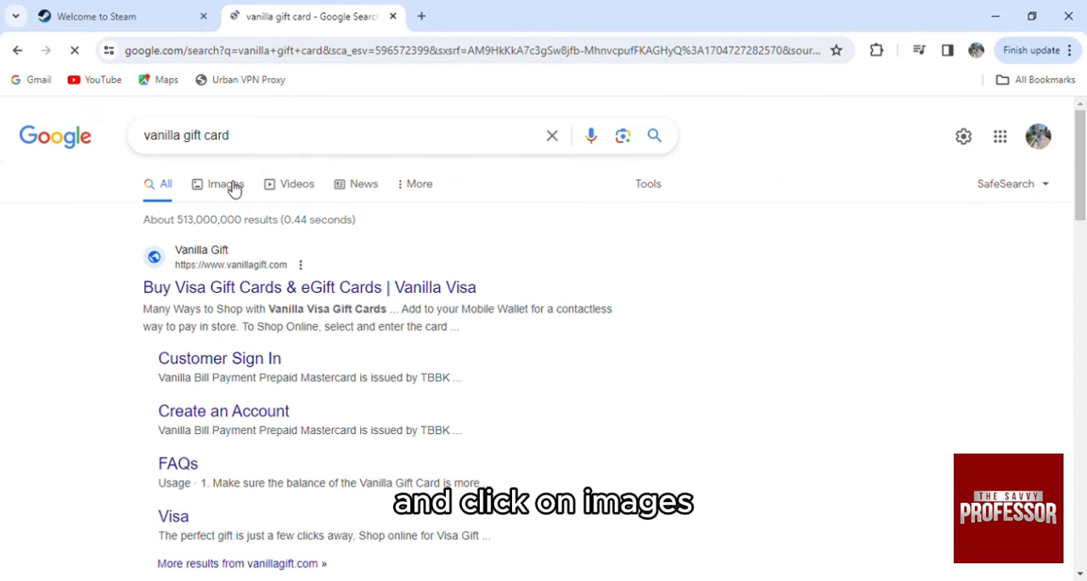
{"action": "left_click", "coordinate": [224, 183]}
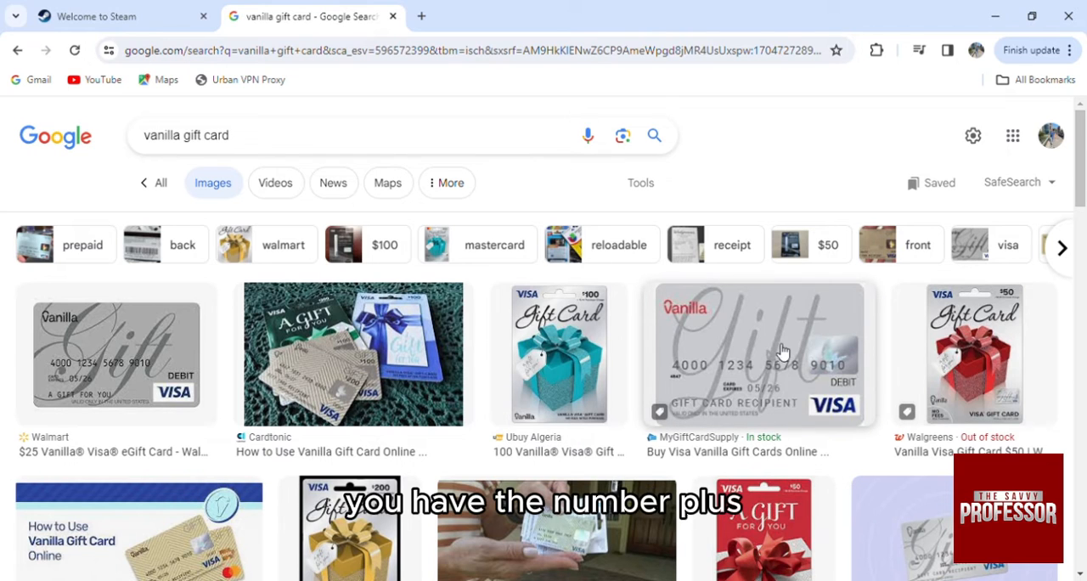
{"action": "mouse_move", "coordinate": [781, 408]}
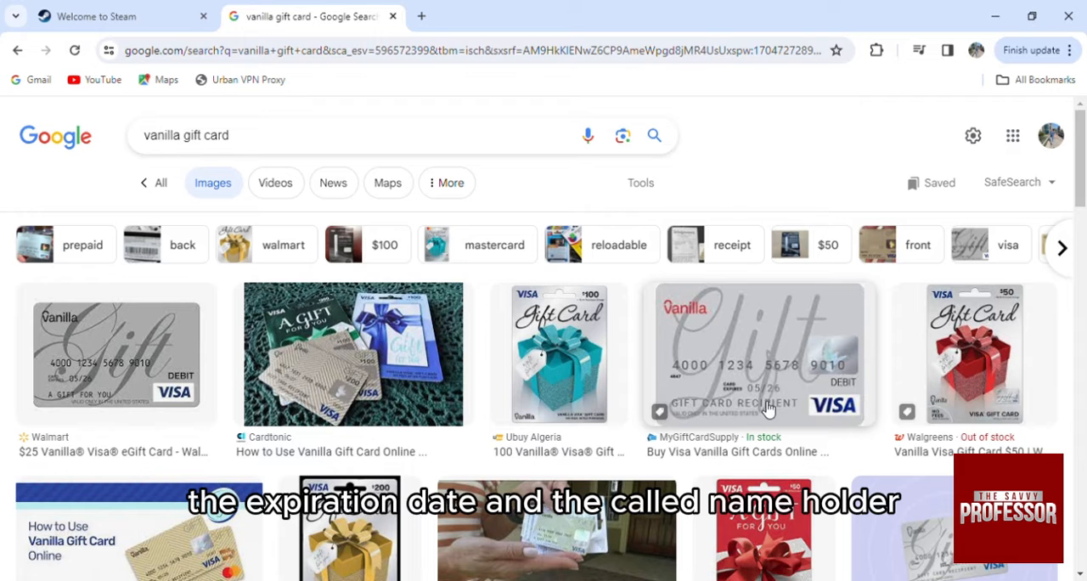
Search the Steam store for 'fifa' and open the EA SPORTS FC™ 24 page.
{"action": "left_click", "coordinate": [119, 17]}
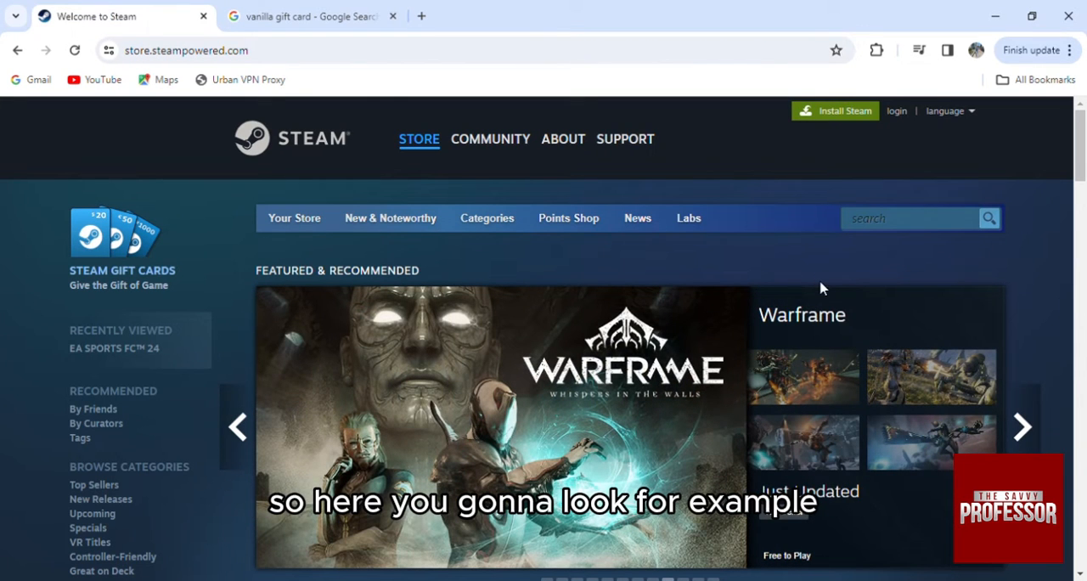
{"action": "left_click", "coordinate": [914, 218]}
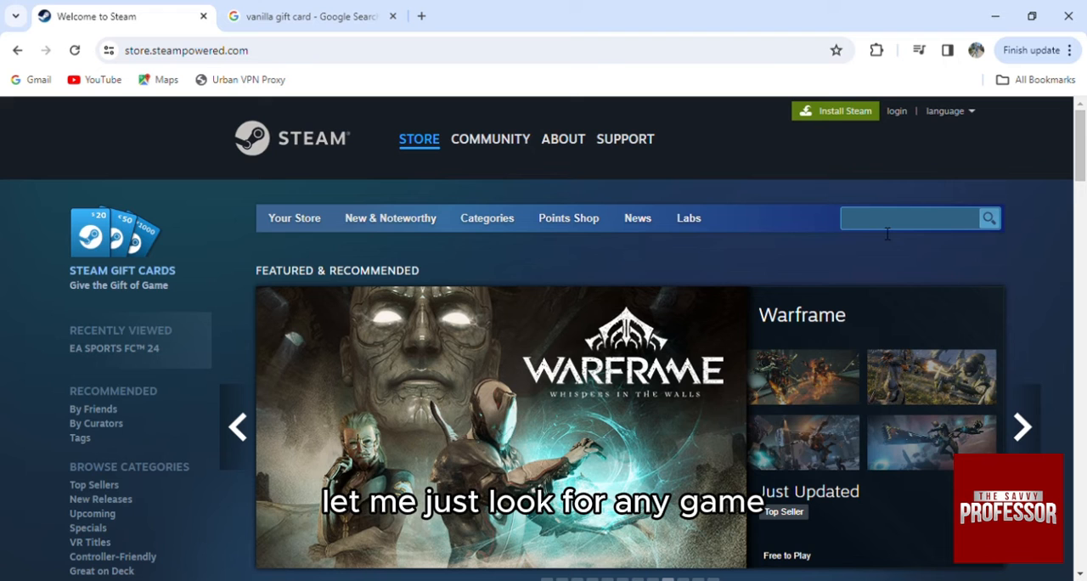
{"action": "type", "text": "fi"}
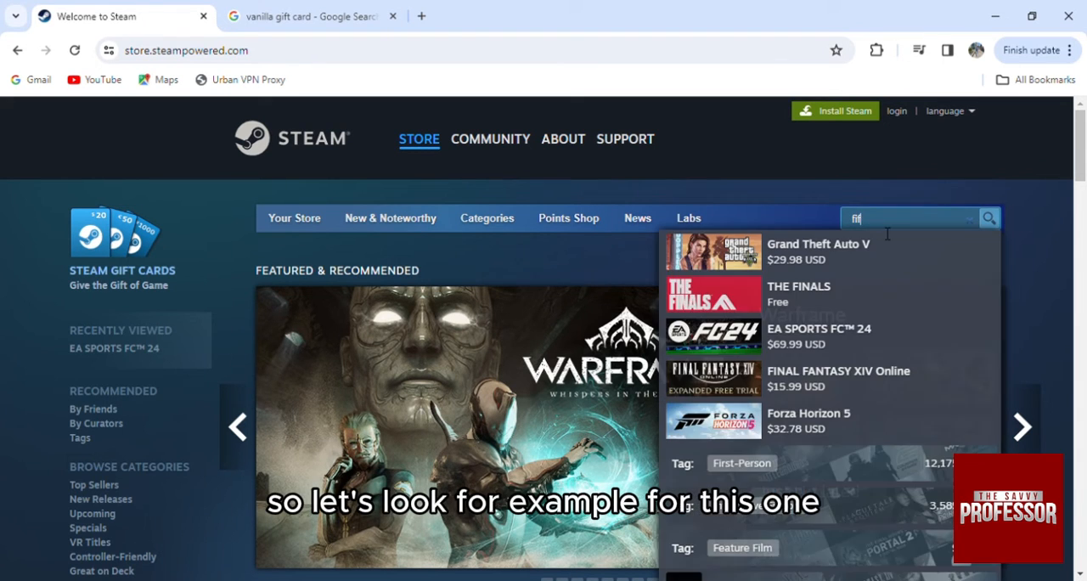
{"action": "type", "text": "fa"}
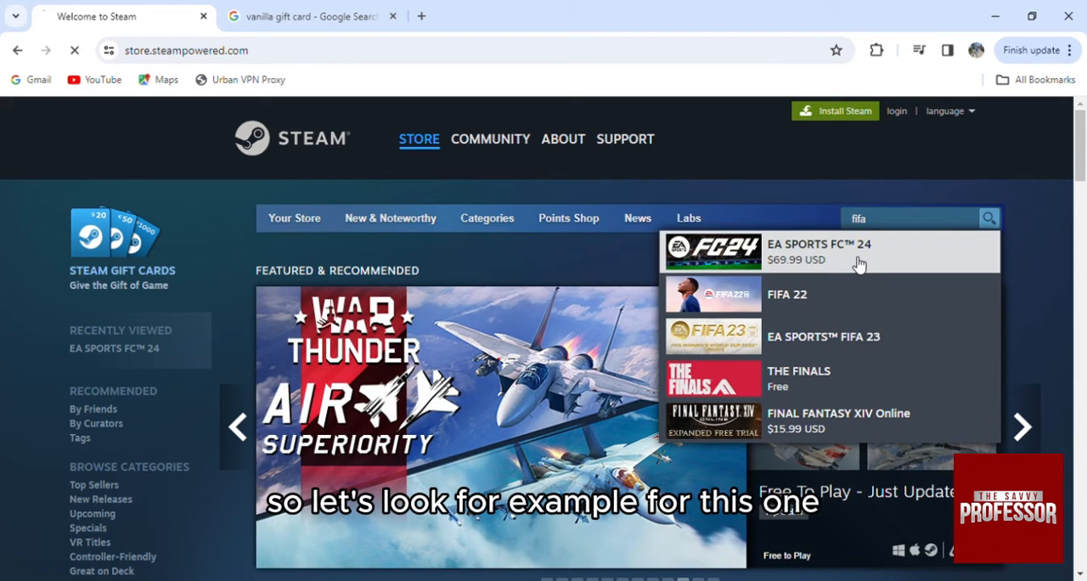
{"action": "left_click", "coordinate": [818, 252]}
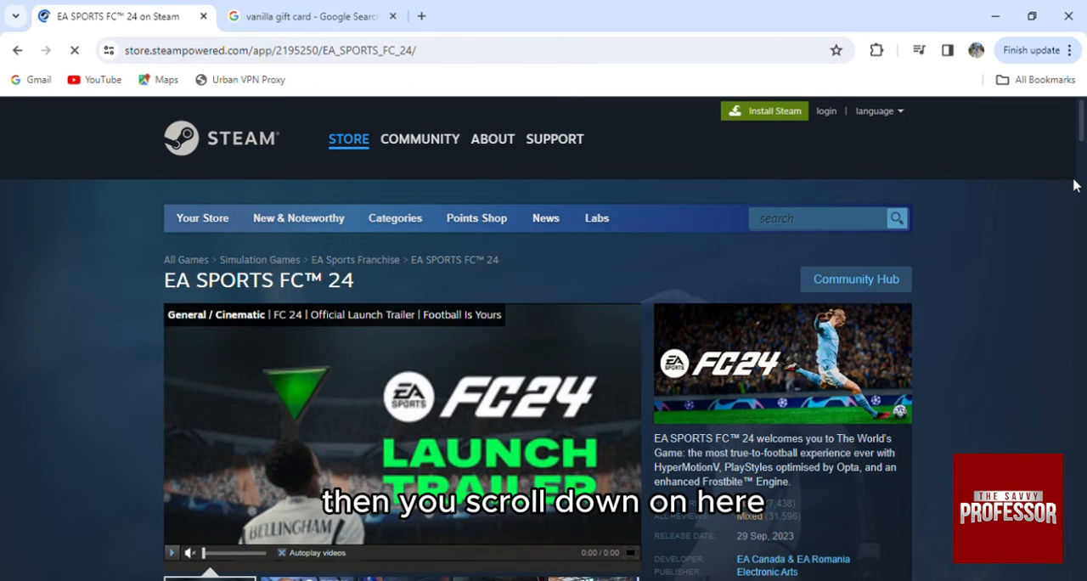
Scroll to the Buy section showing standard $69.99 and Ultimate Edition $99.99.
{"action": "scroll", "scroll_direction": "down", "scroll_amount": 3}
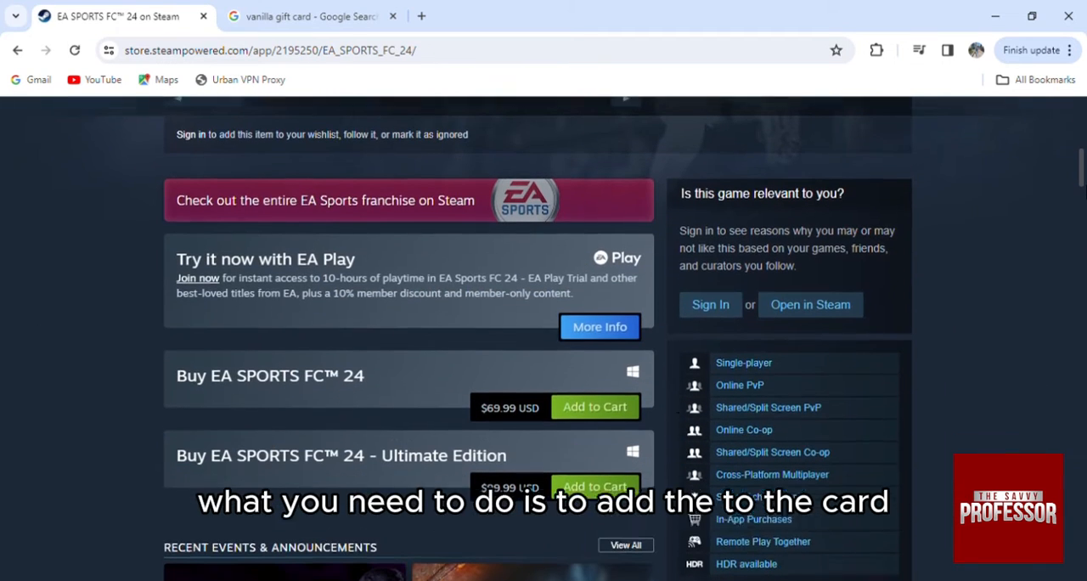
{"action": "scroll", "scroll_direction": "down", "scroll_amount": 3}
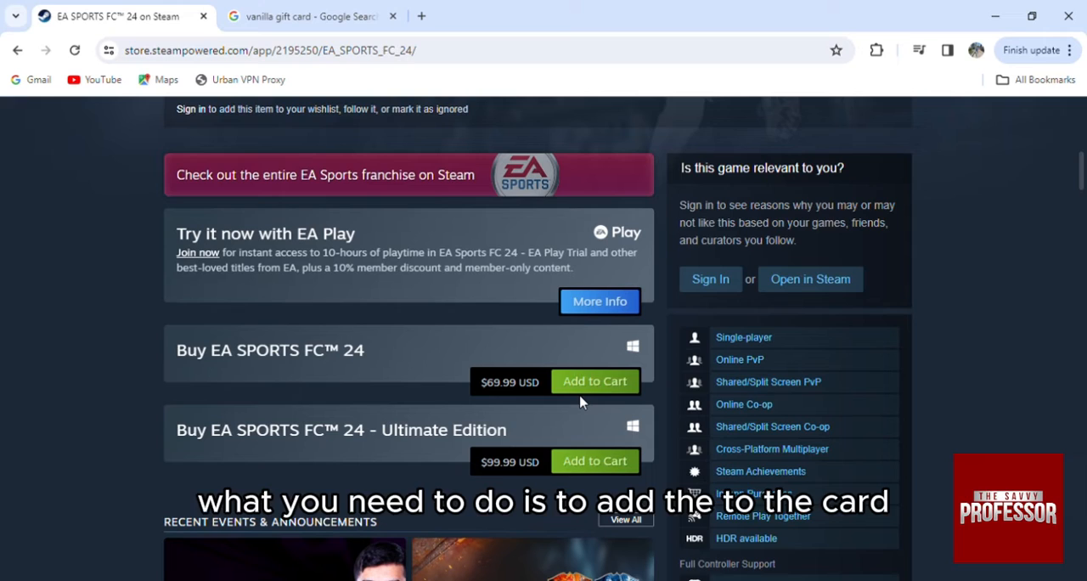
{"action": "mouse_move", "coordinate": [595, 387]}
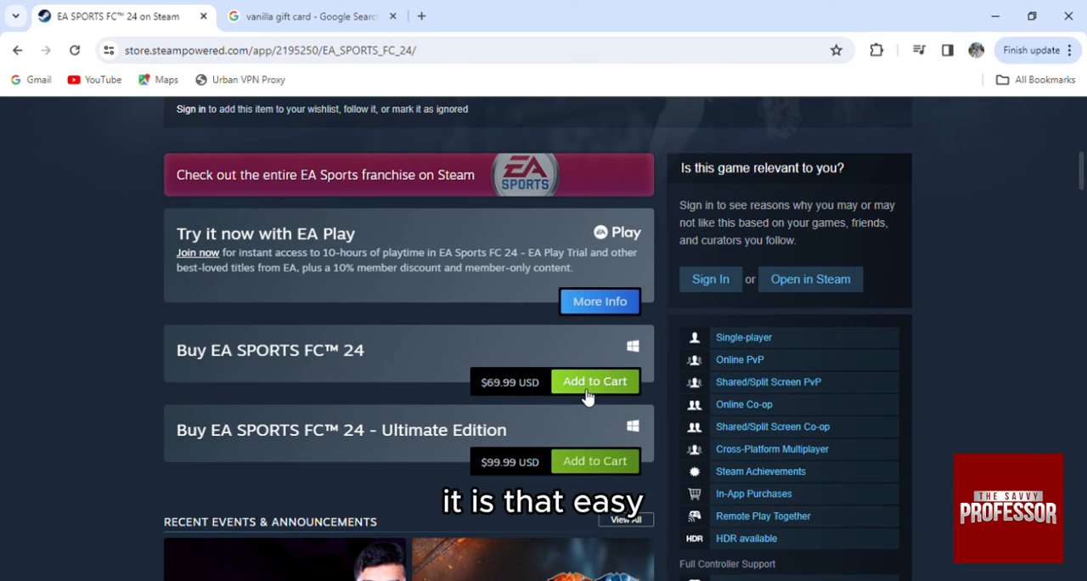
{"action": "mouse_move", "coordinate": [554, 241]}
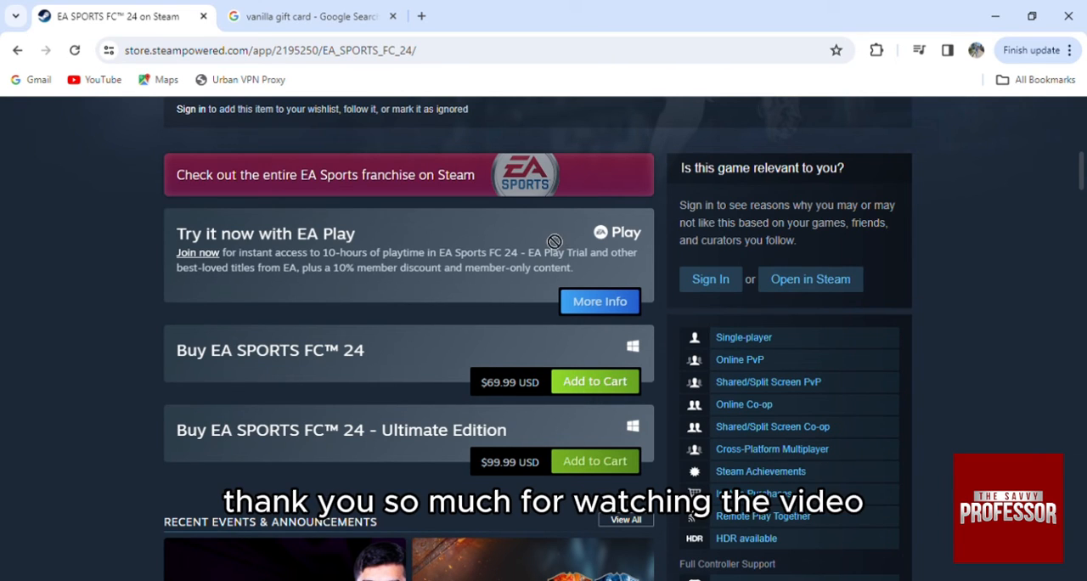
{"action": "mouse_move", "coordinate": [879, 179]}
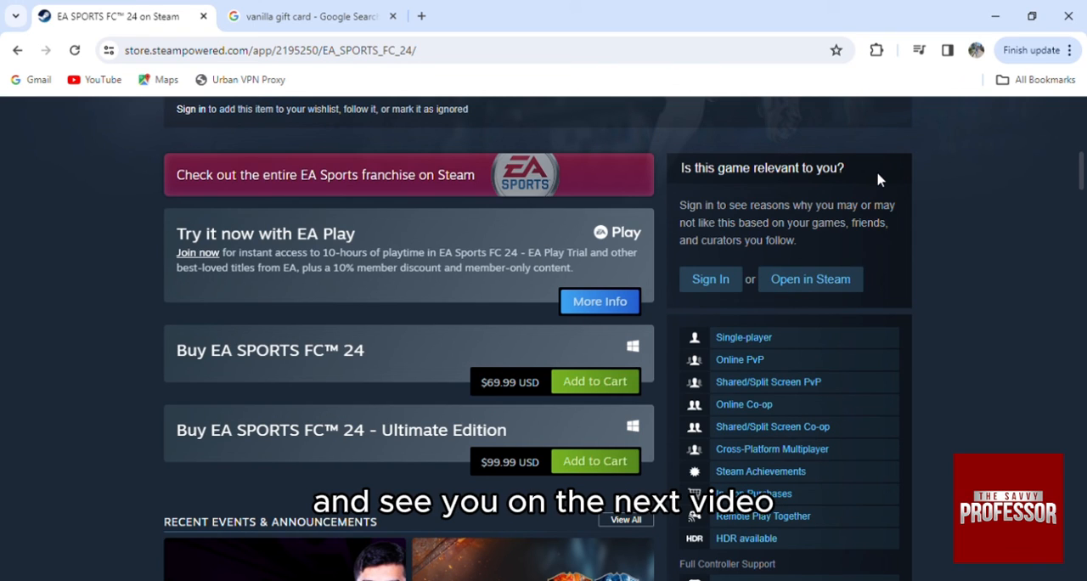